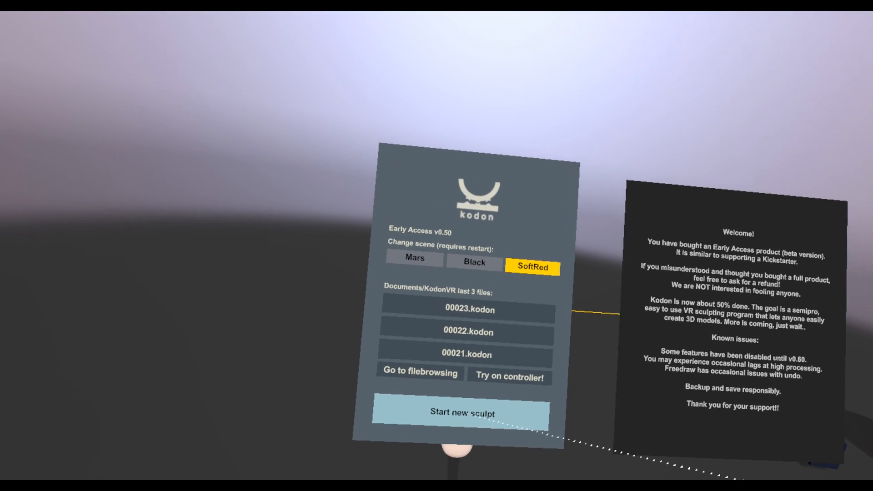
- Bring up the voxel rough sculpting menu for the pale creature bust
{"action": "left_click", "coordinate": [459, 413]}
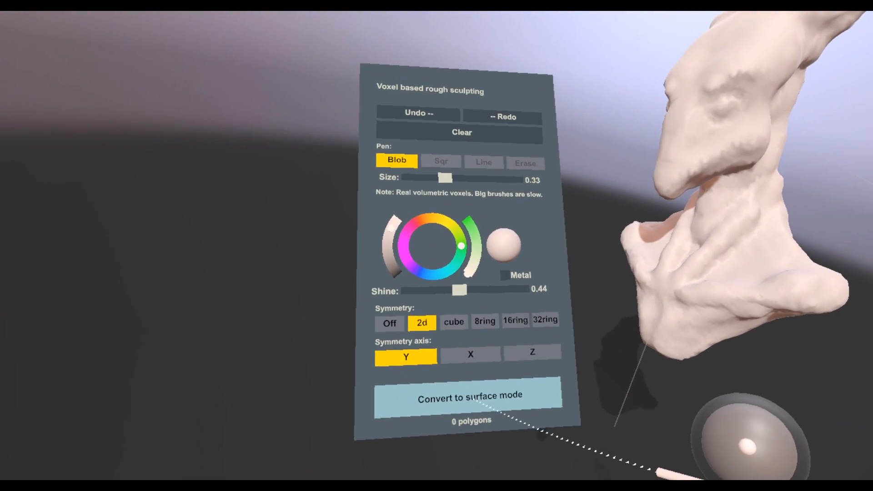
- Convert the voxel bust to a surface mesh and switch to the surface sculpt controls
{"action": "left_click", "coordinate": [470, 396]}
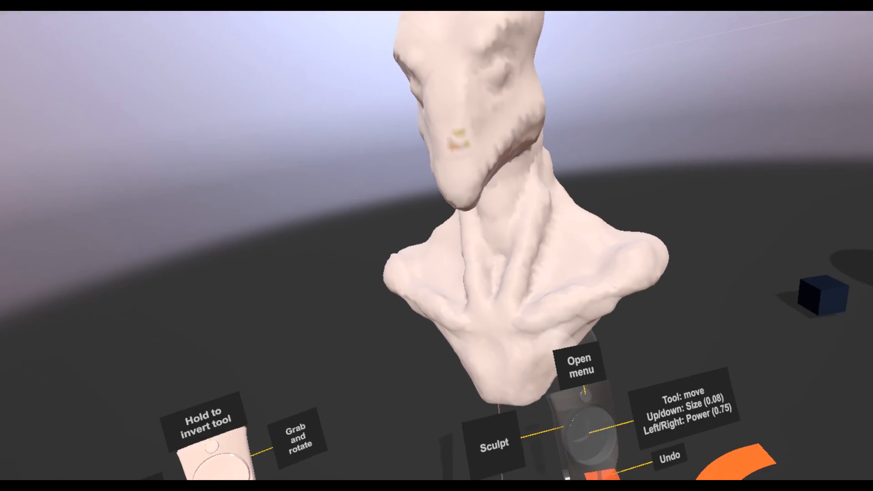
{"action": "left_click", "coordinate": [581, 367]}
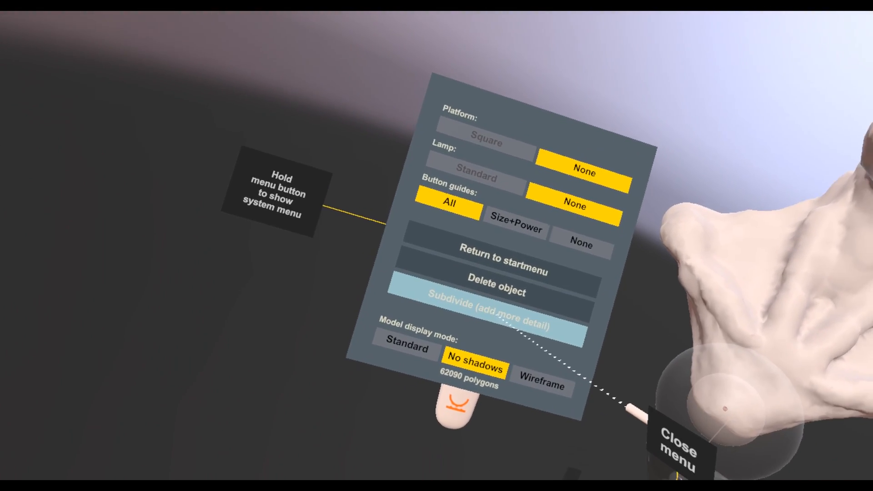
- Subdivide the bust's surface mesh to add more detail
{"action": "left_click", "coordinate": [496, 310]}
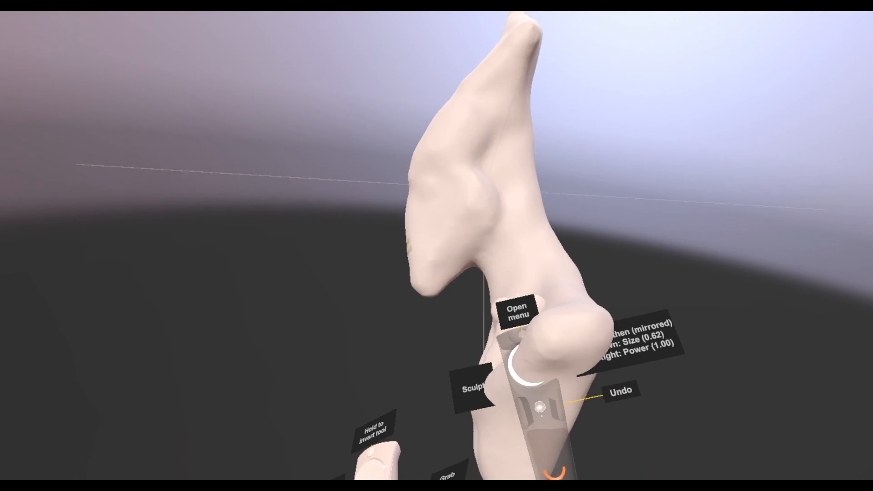
- Bring up the tool menu showing Smooth with mirroring, size 0.62 and power 1.00
{"action": "left_click", "coordinate": [518, 309]}
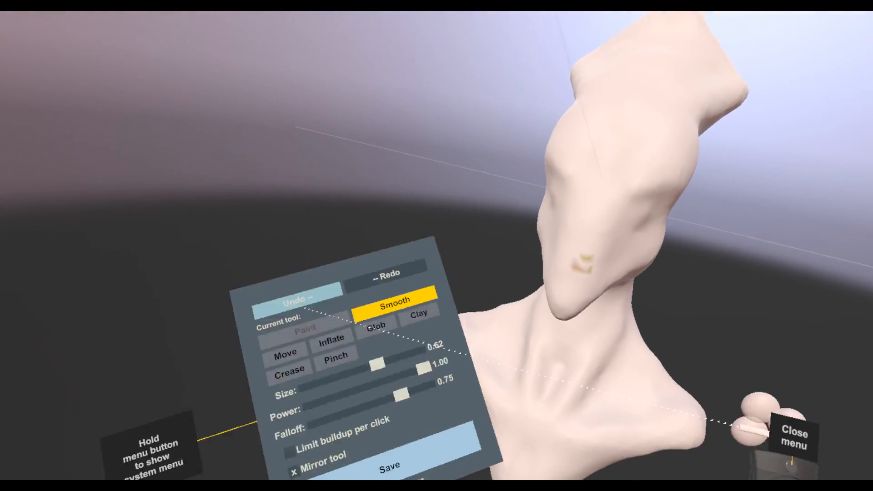